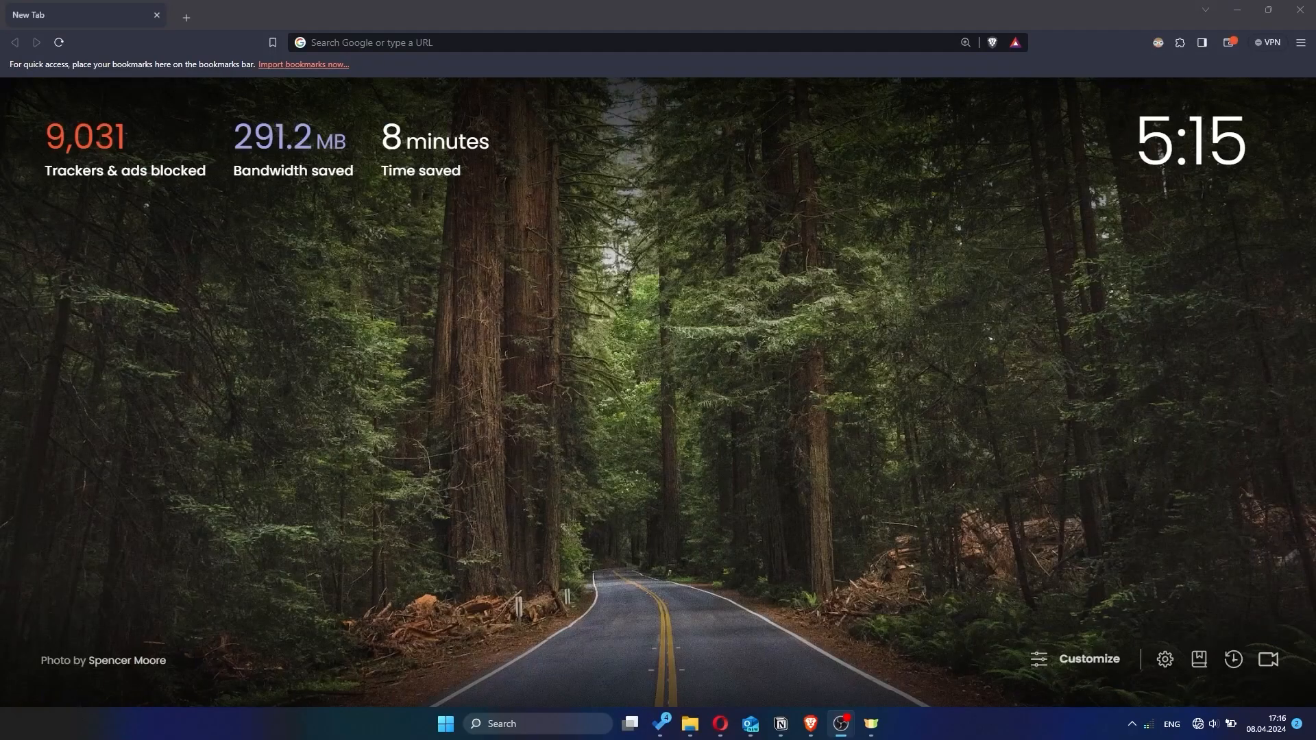
pyautogui.moveTo(861, 127)
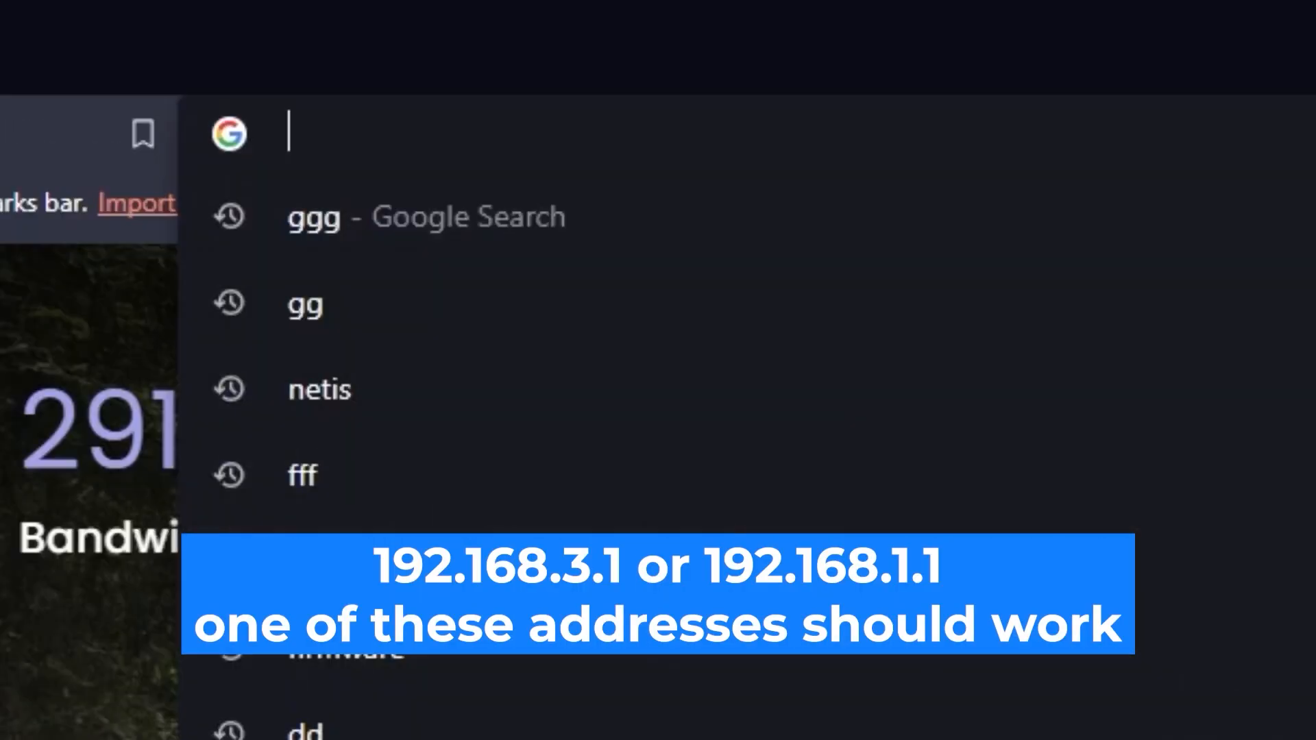
# Go to 192.168.1.1 in Brave to reach the router login page.
pyautogui.write('192.168.1.1')
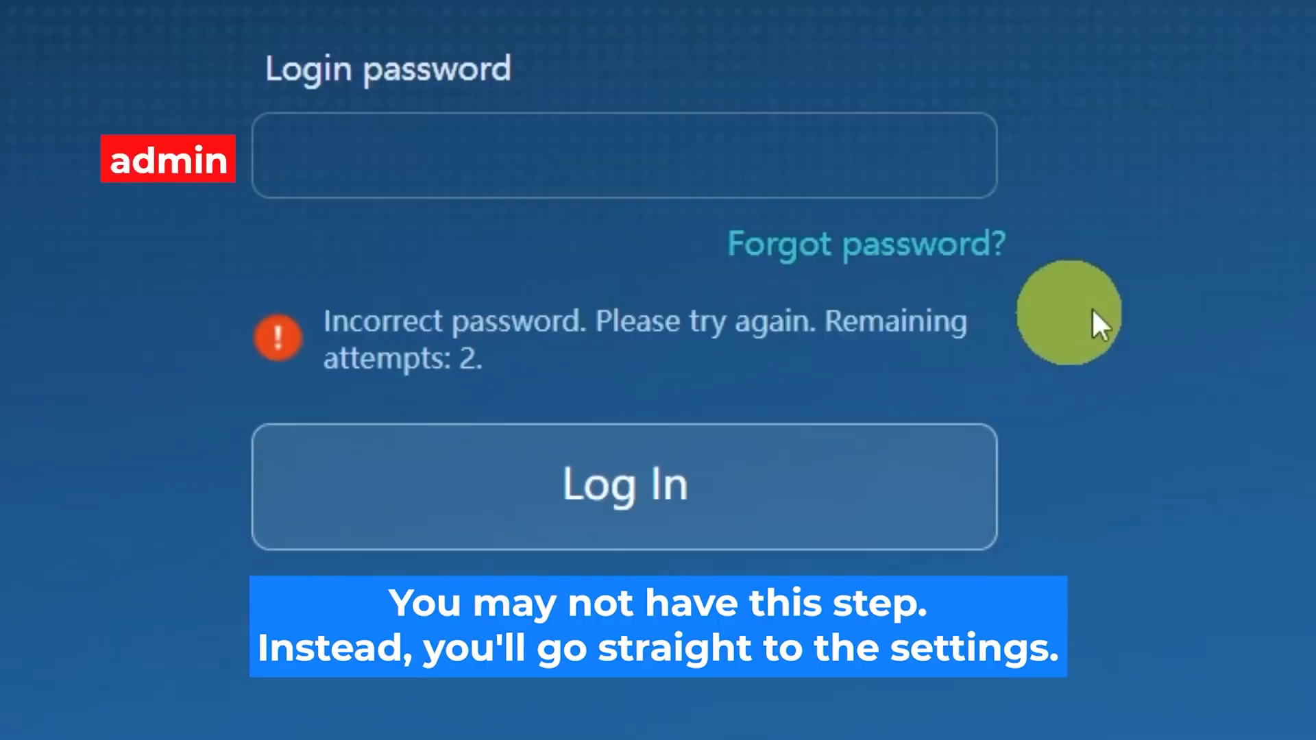
pyautogui.moveTo(856, 197)
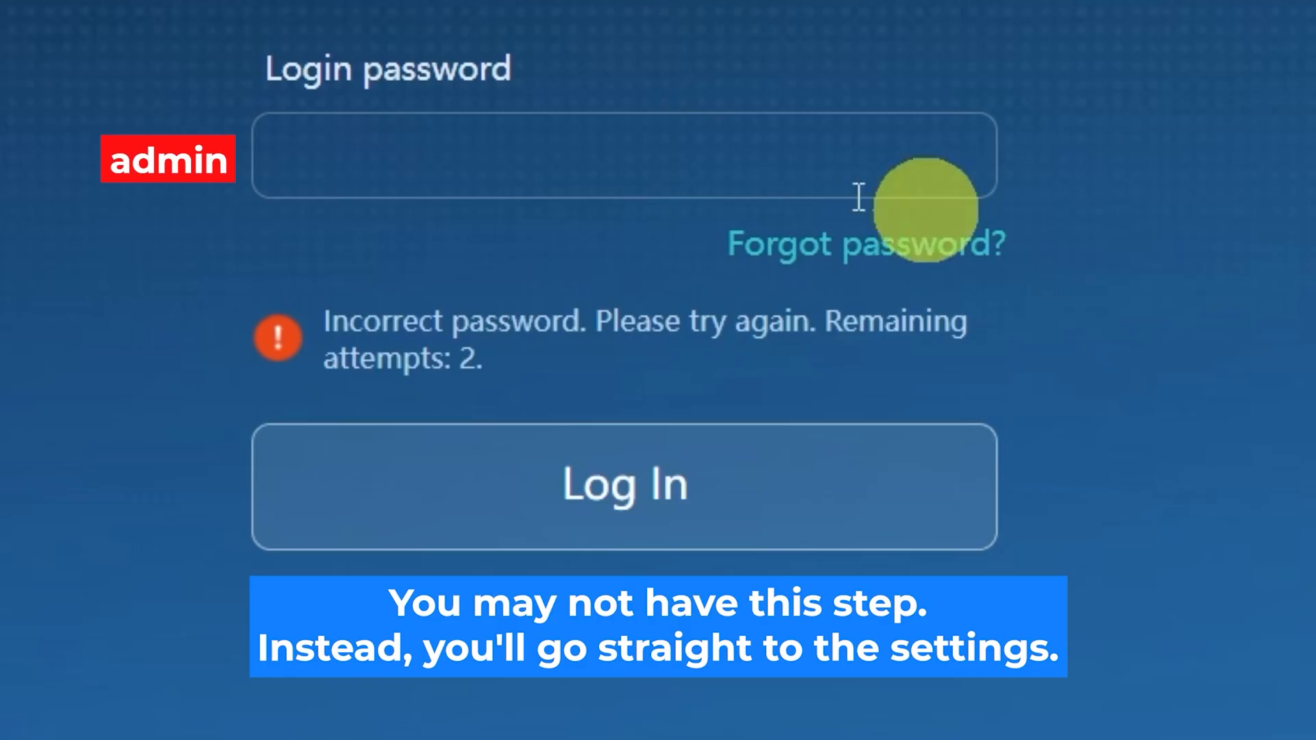
pyautogui.write('•••••')
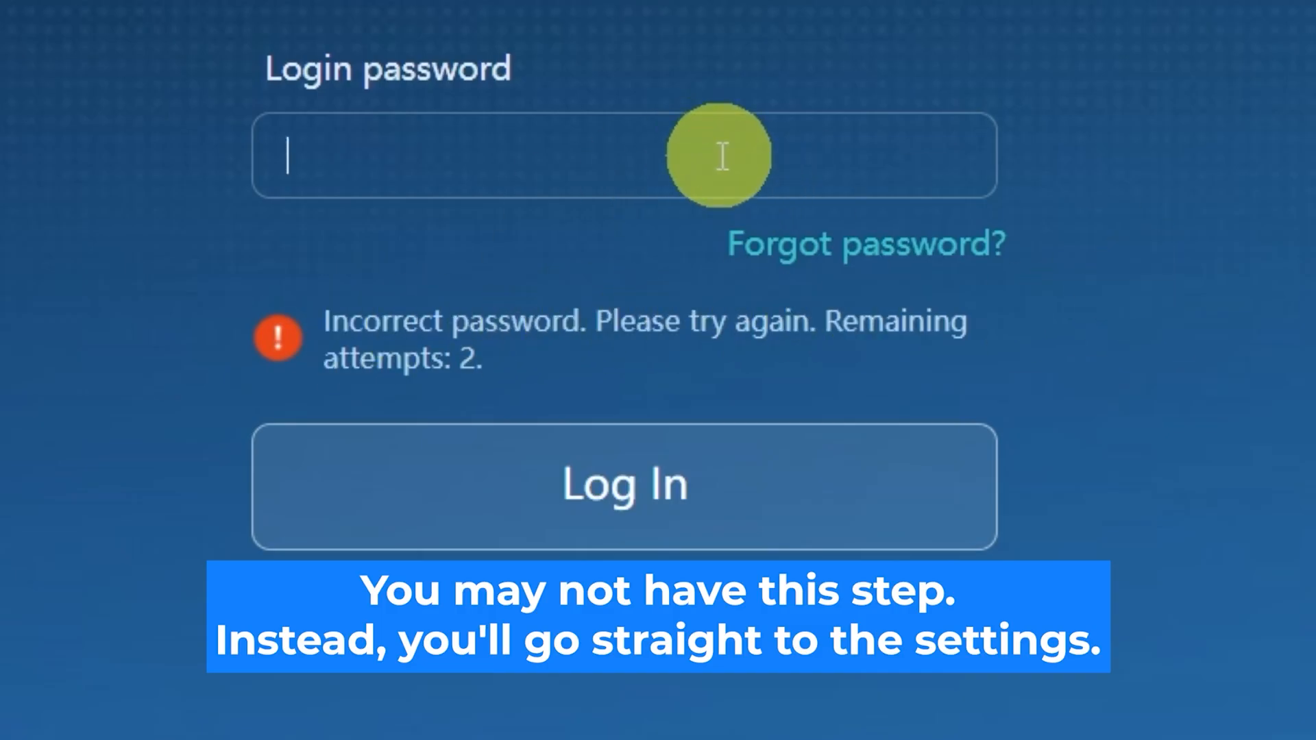
pyautogui.write('password')
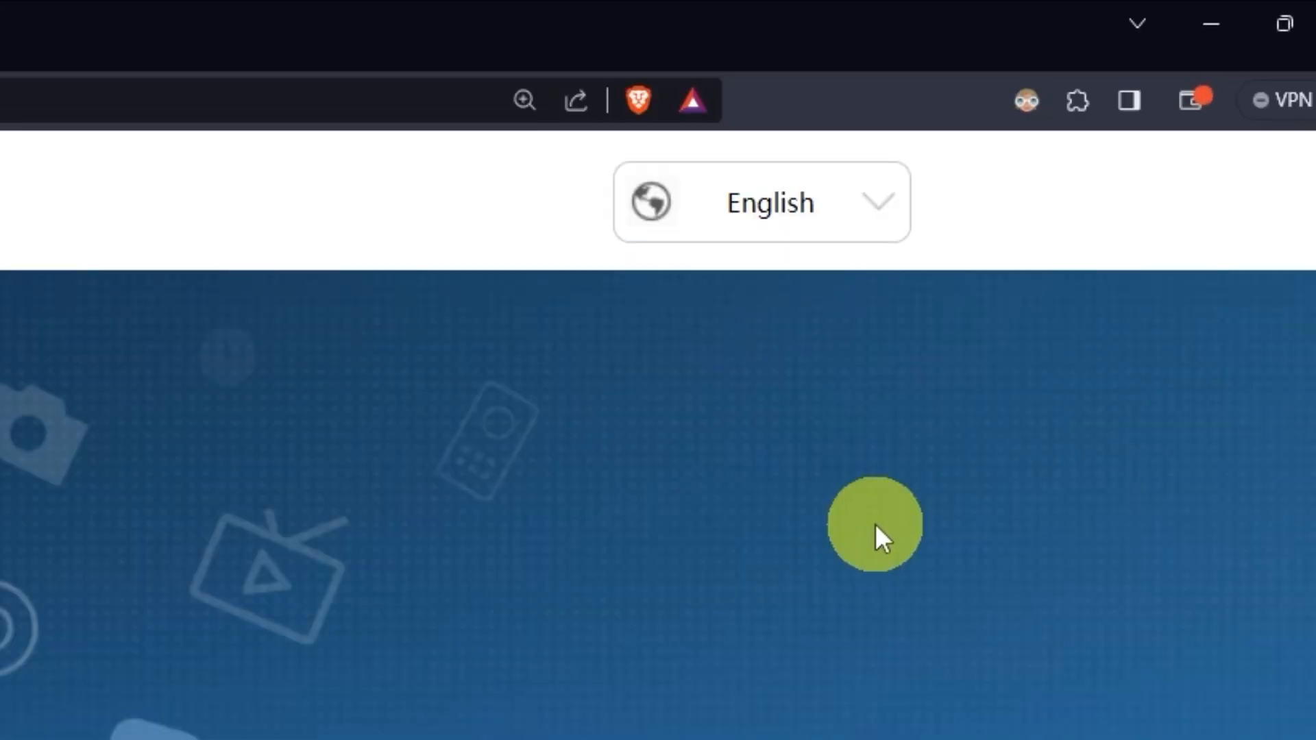
# Keep English as the interface language and start the setup wizard.
pyautogui.click(760, 201)
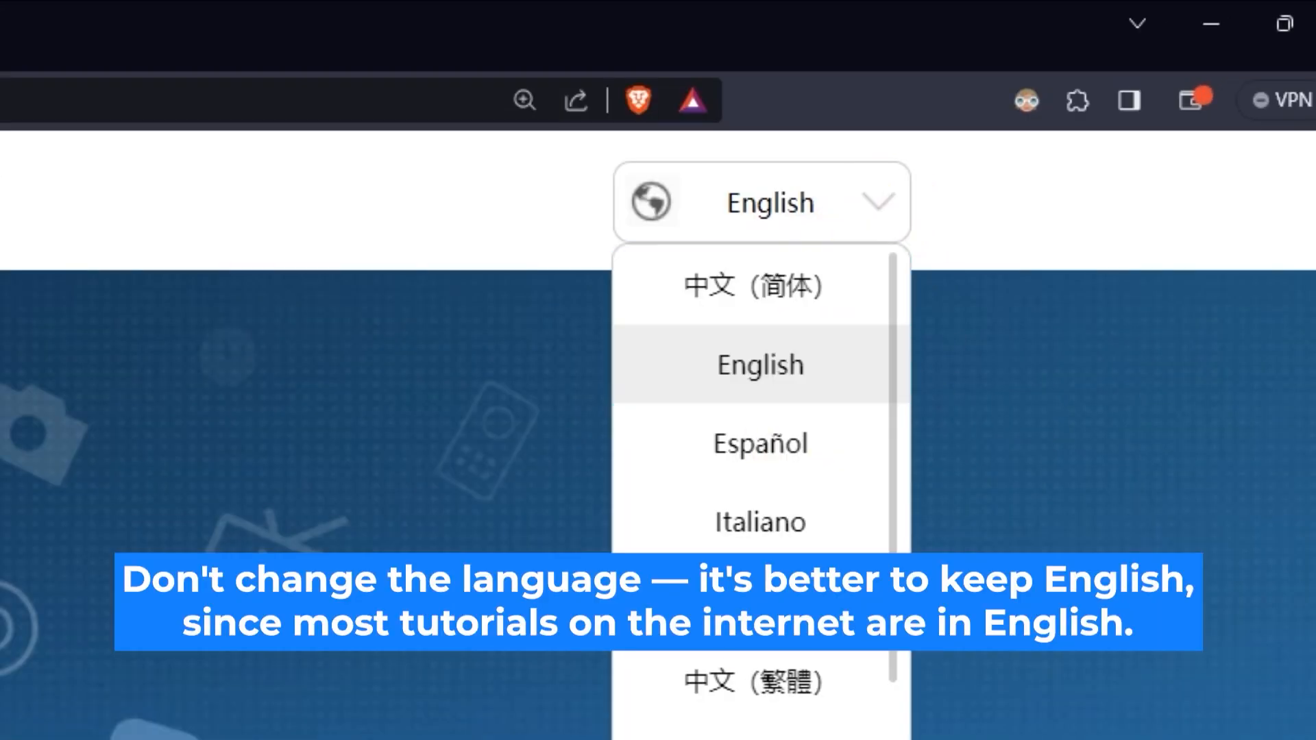
pyautogui.scroll(-3)
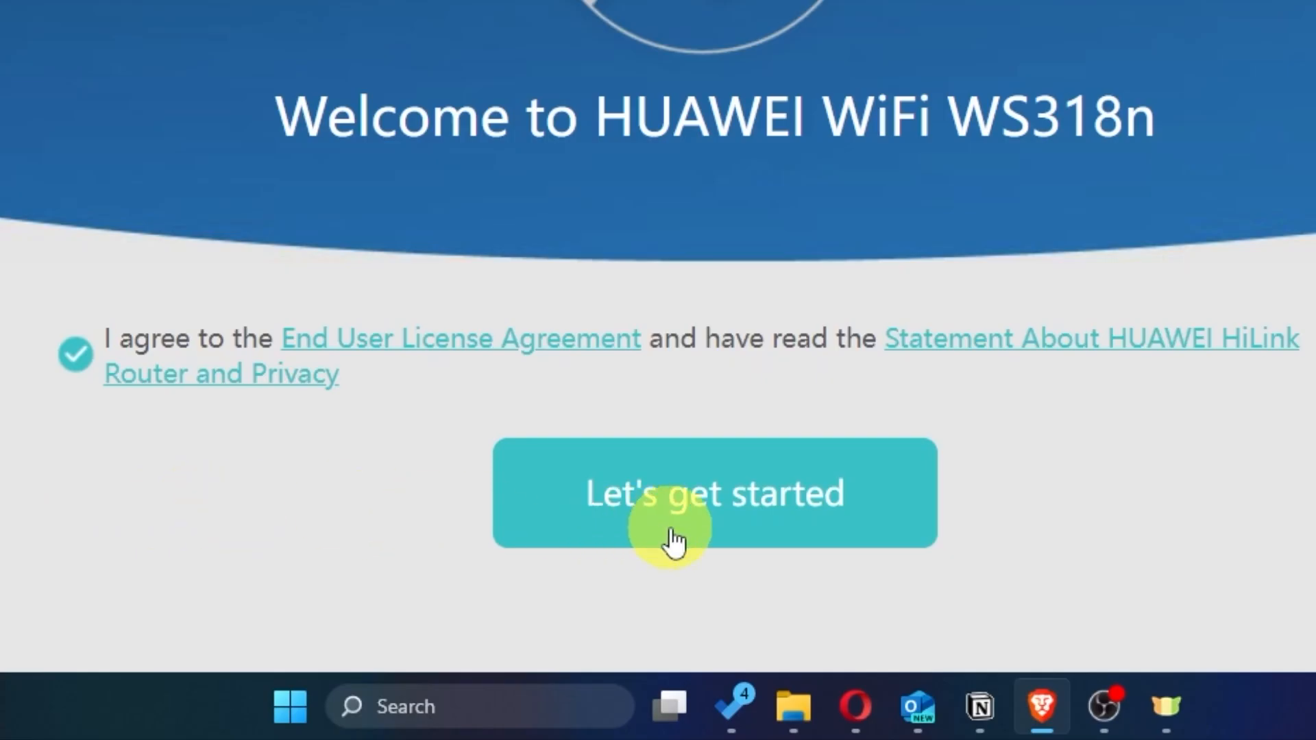
pyautogui.click(714, 493)
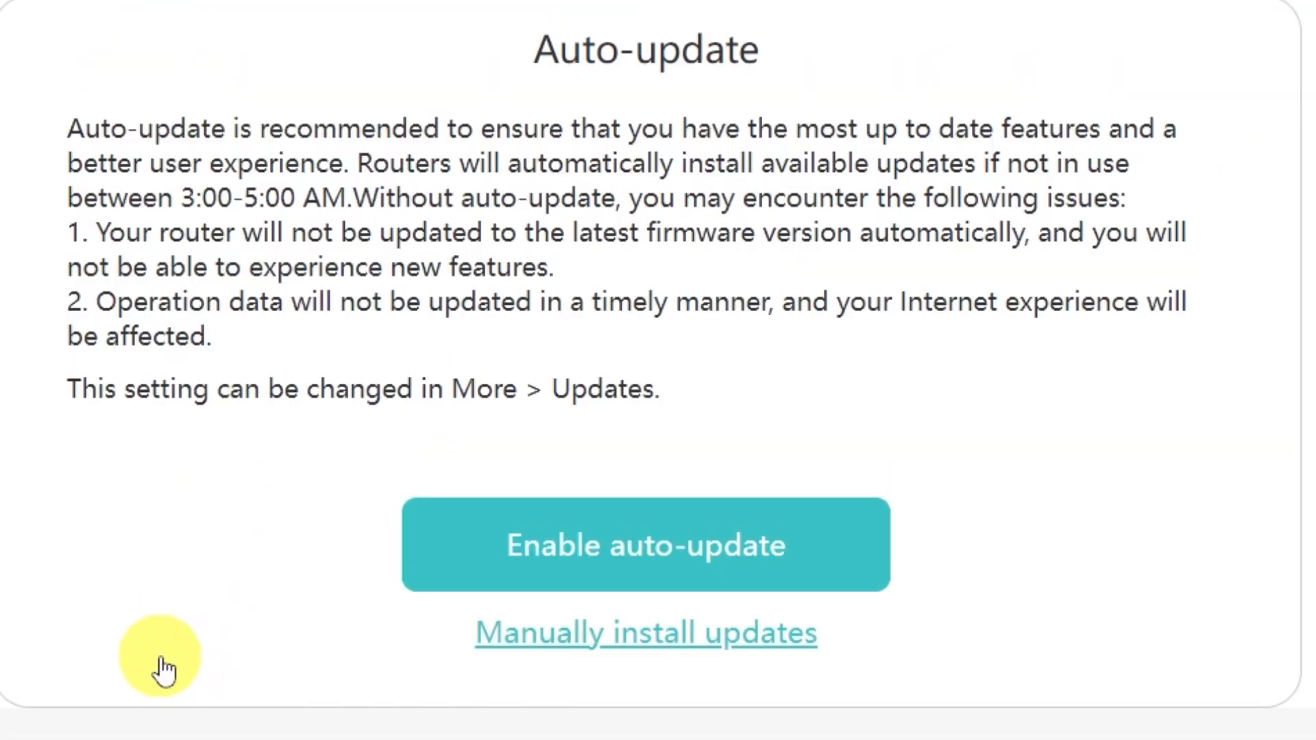
pyautogui.moveTo(279, 596)
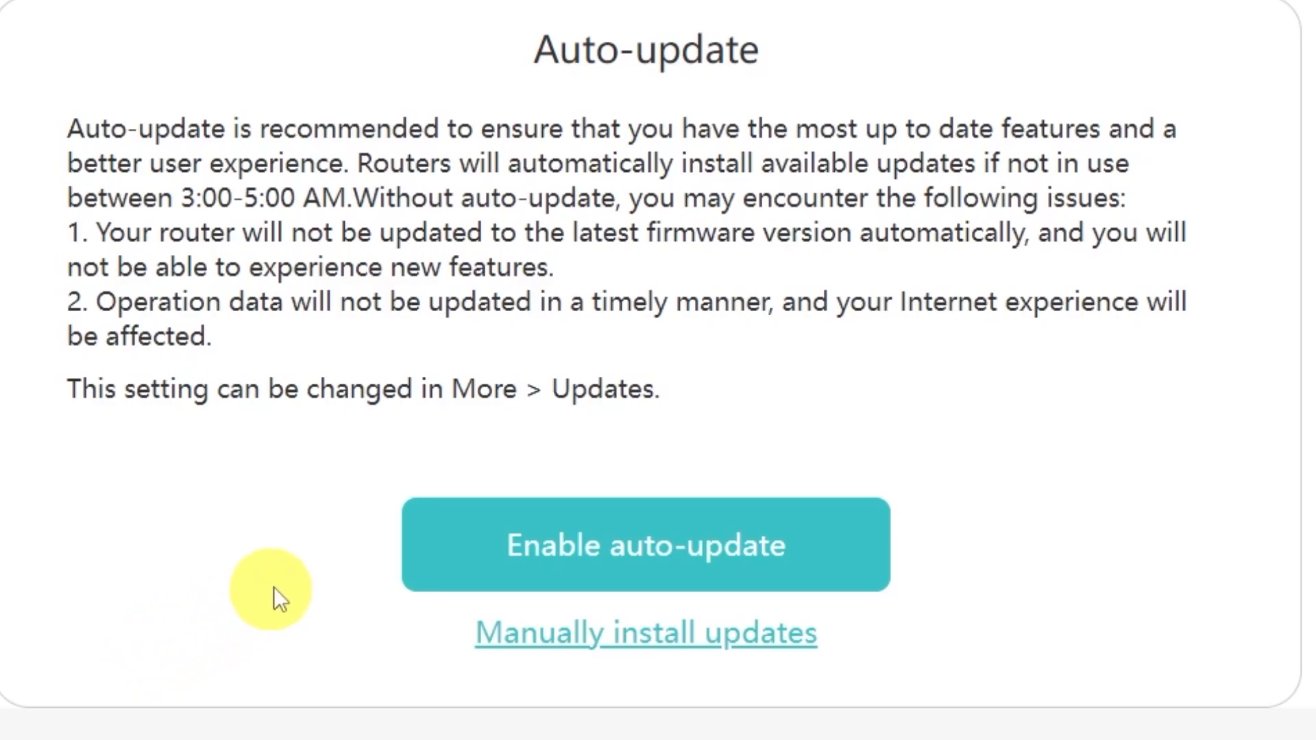
pyautogui.moveTo(745, 569)
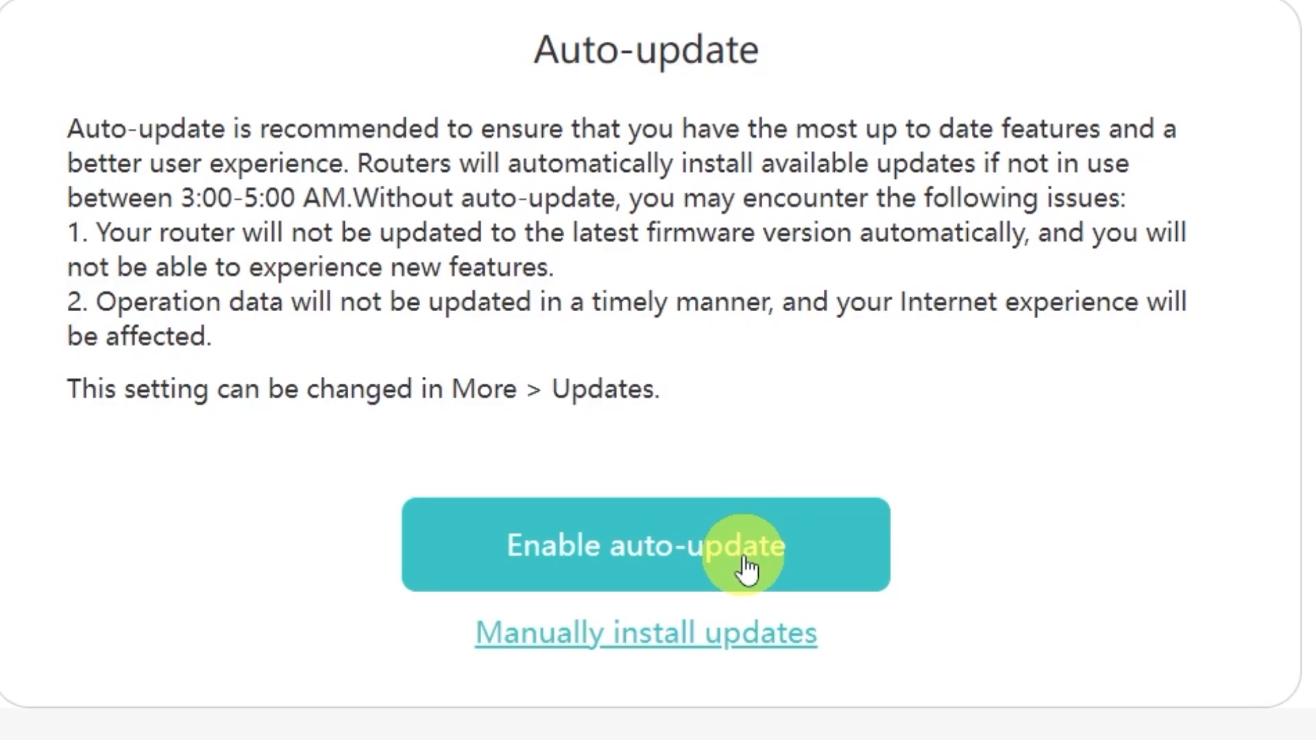
pyautogui.moveTo(646, 638)
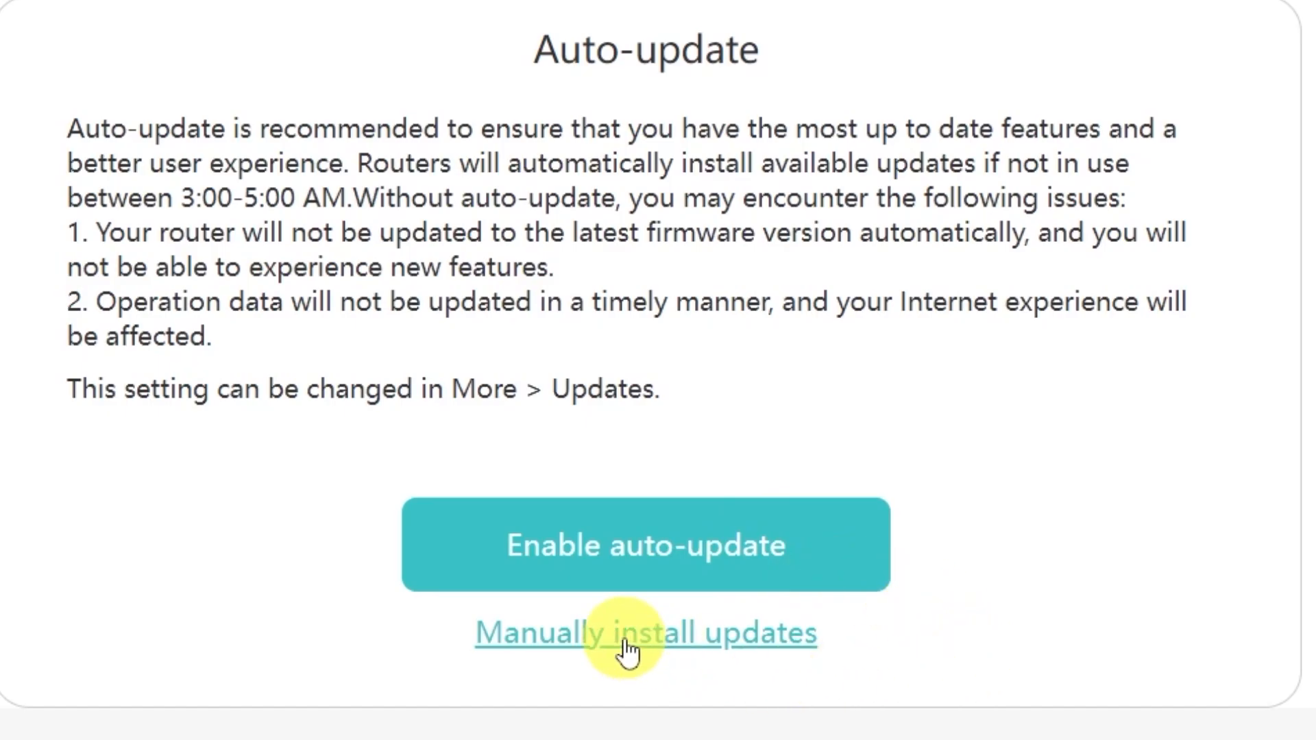
# Choose to install router updates manually instead of auto-update.
pyautogui.click(646, 632)
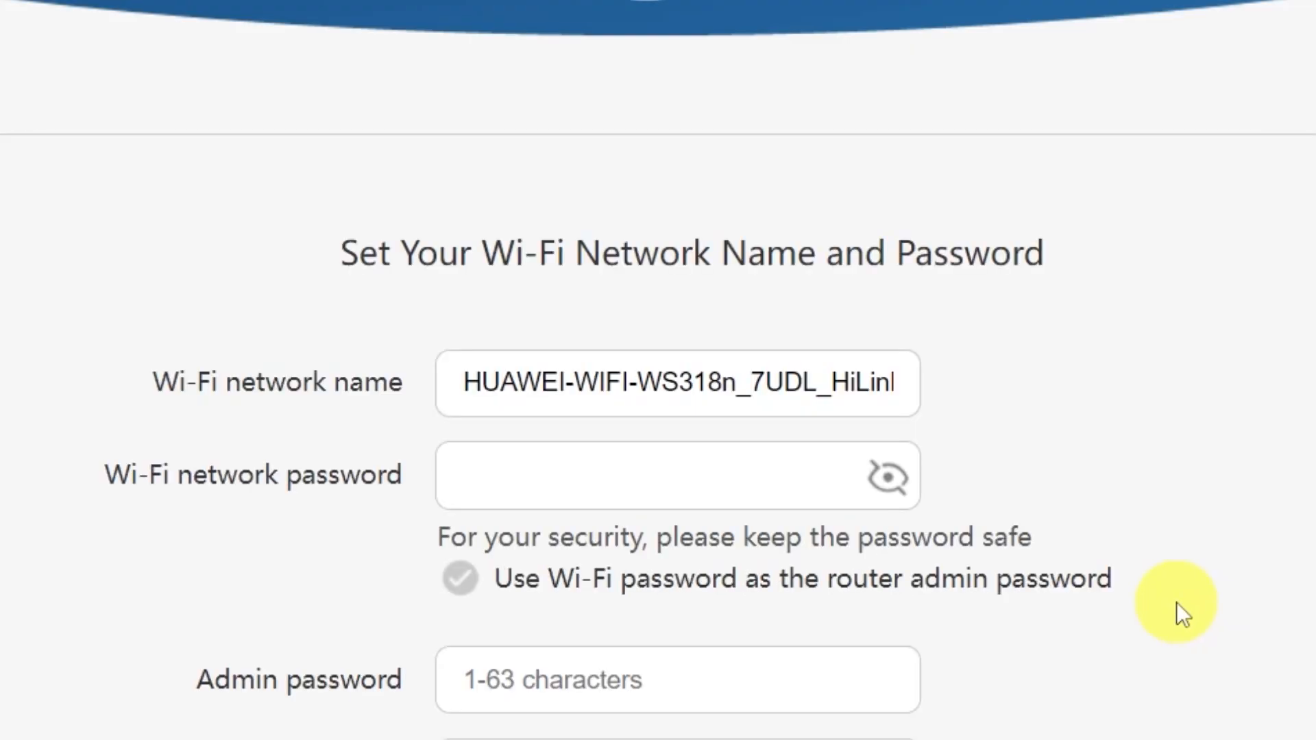
# Name the Wi-Fi HUAWEI, reuse its password as admin password, and submit.
pyautogui.scroll(-3)
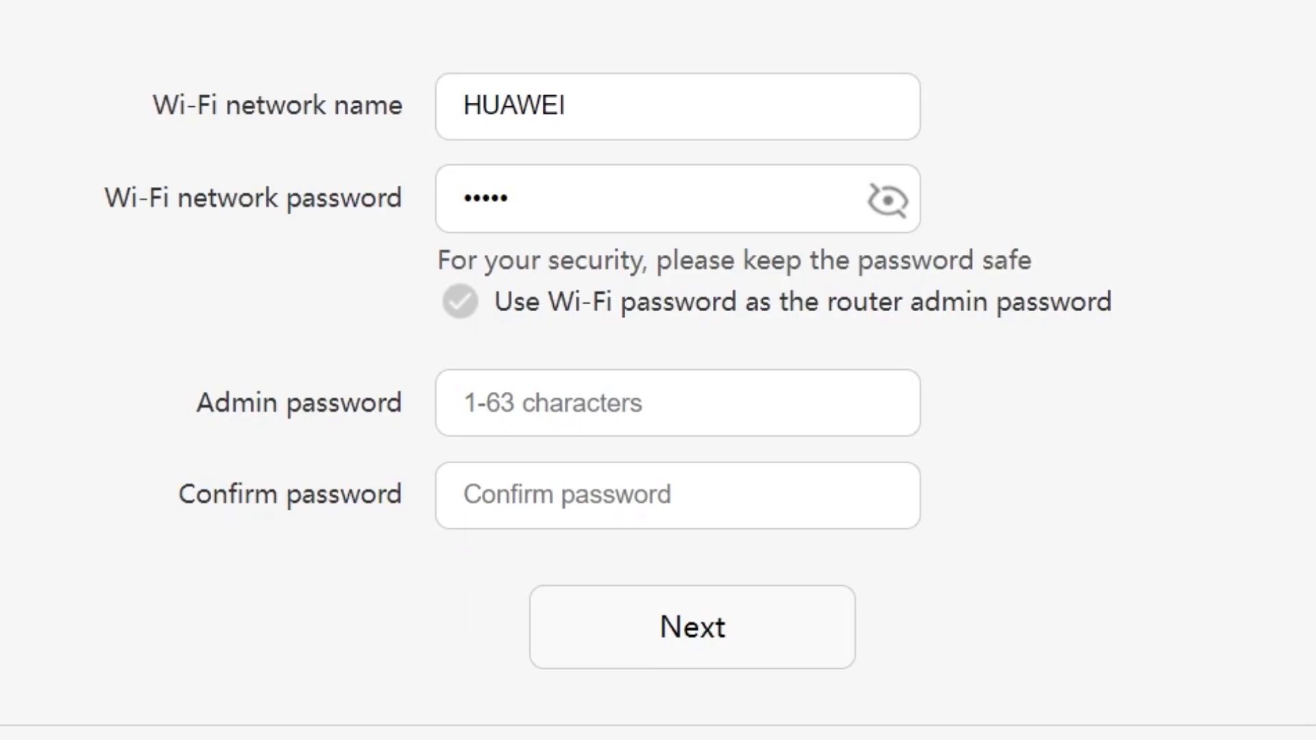
pyautogui.click(588, 494)
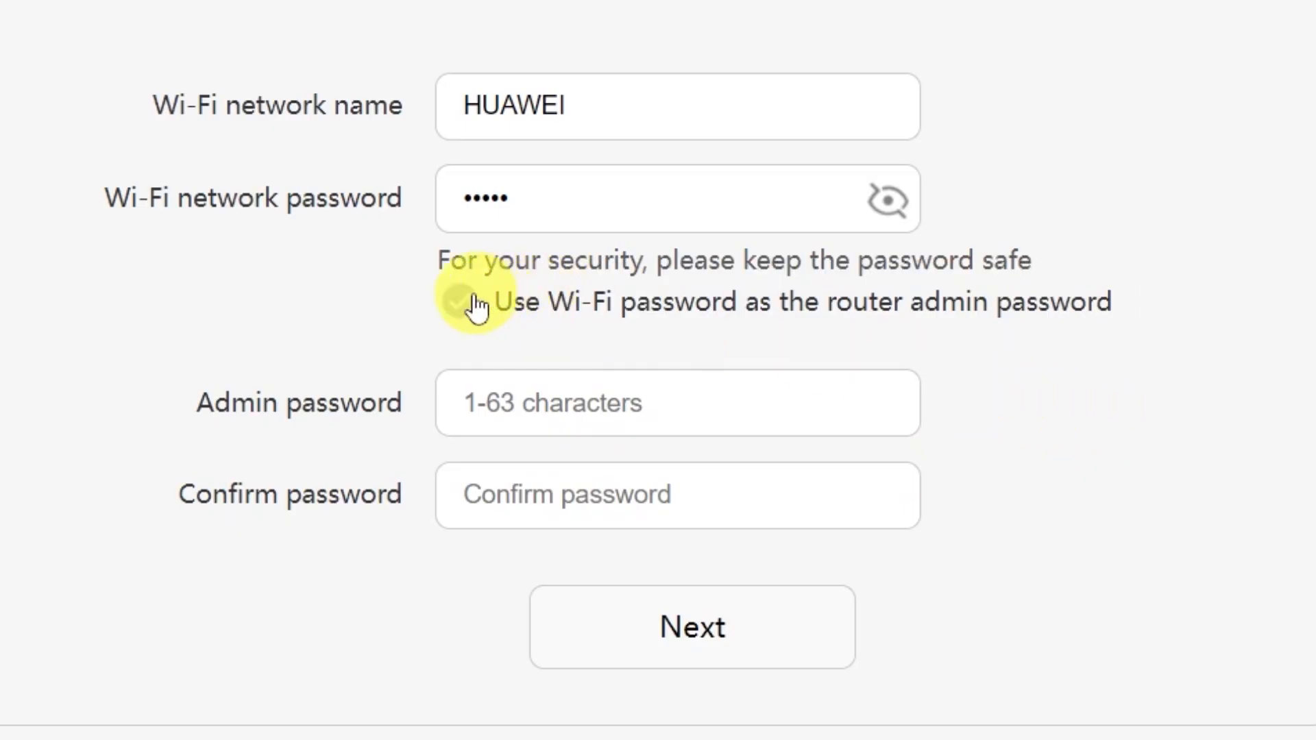
pyautogui.click(459, 303)
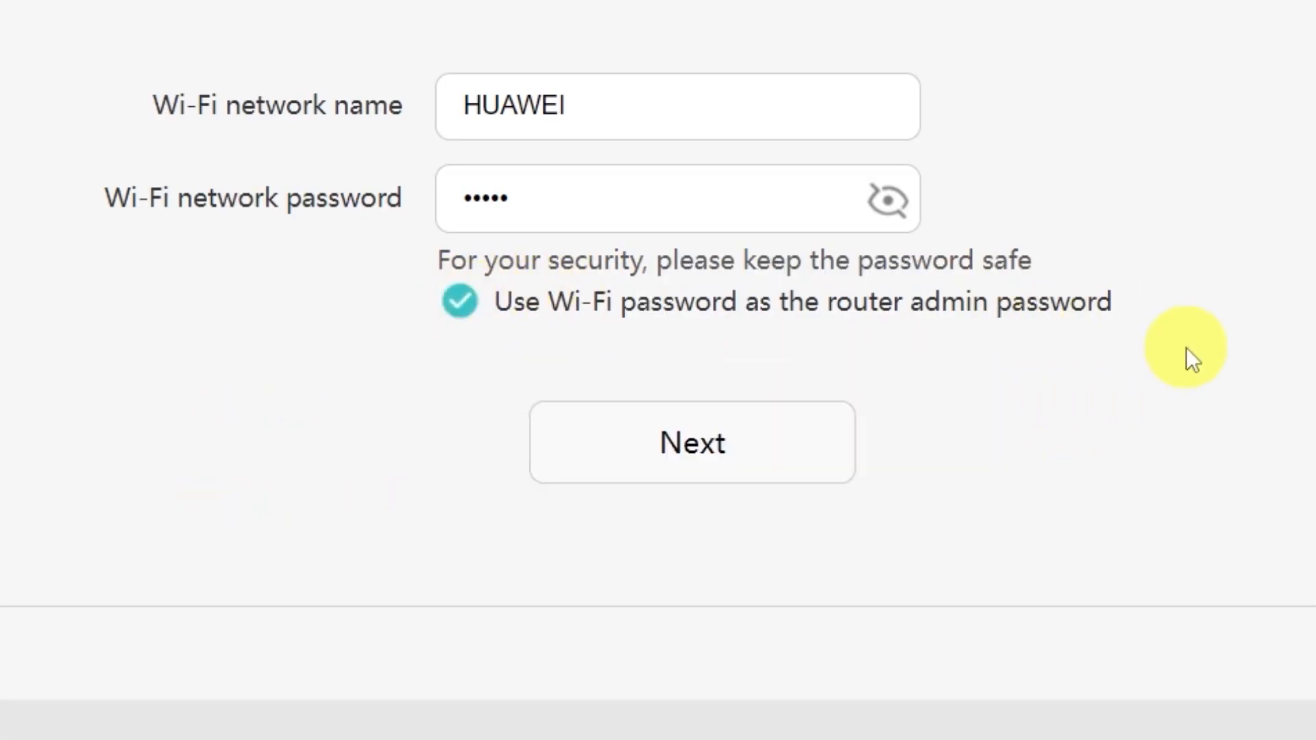
pyautogui.click(692, 442)
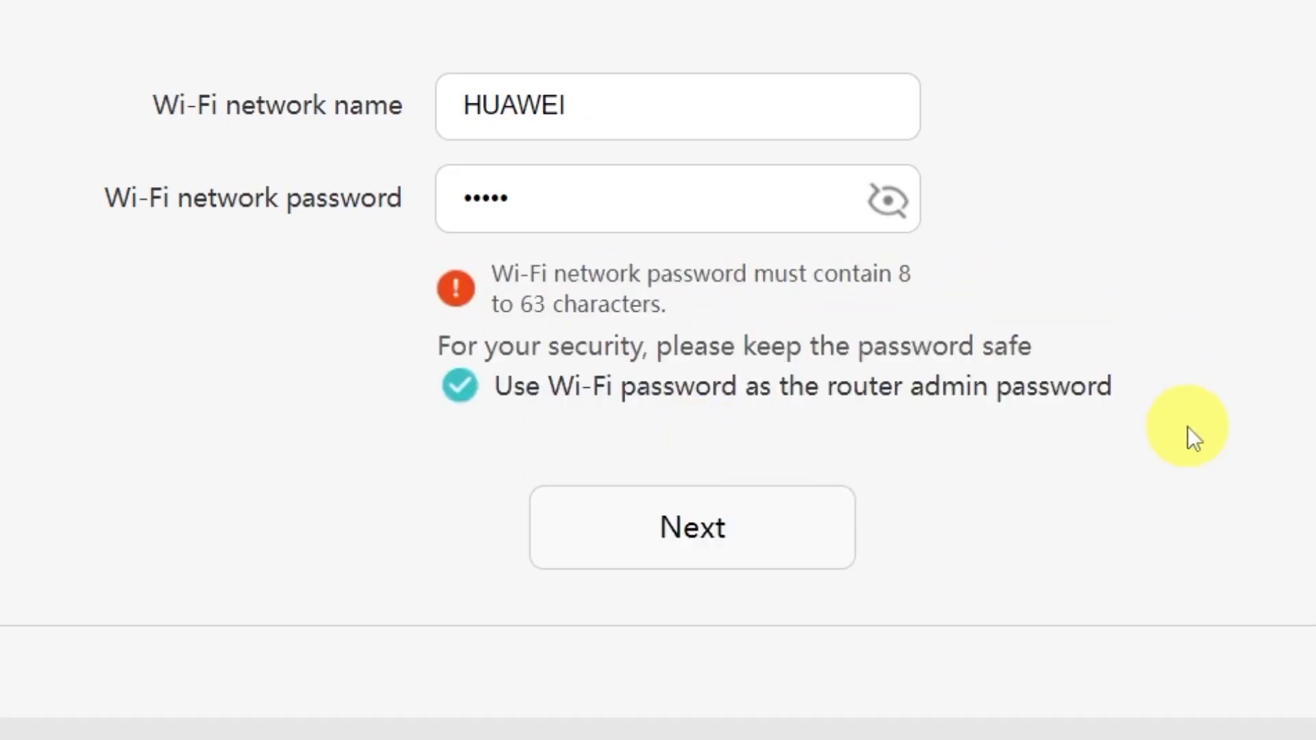
pyautogui.moveTo(606, 302)
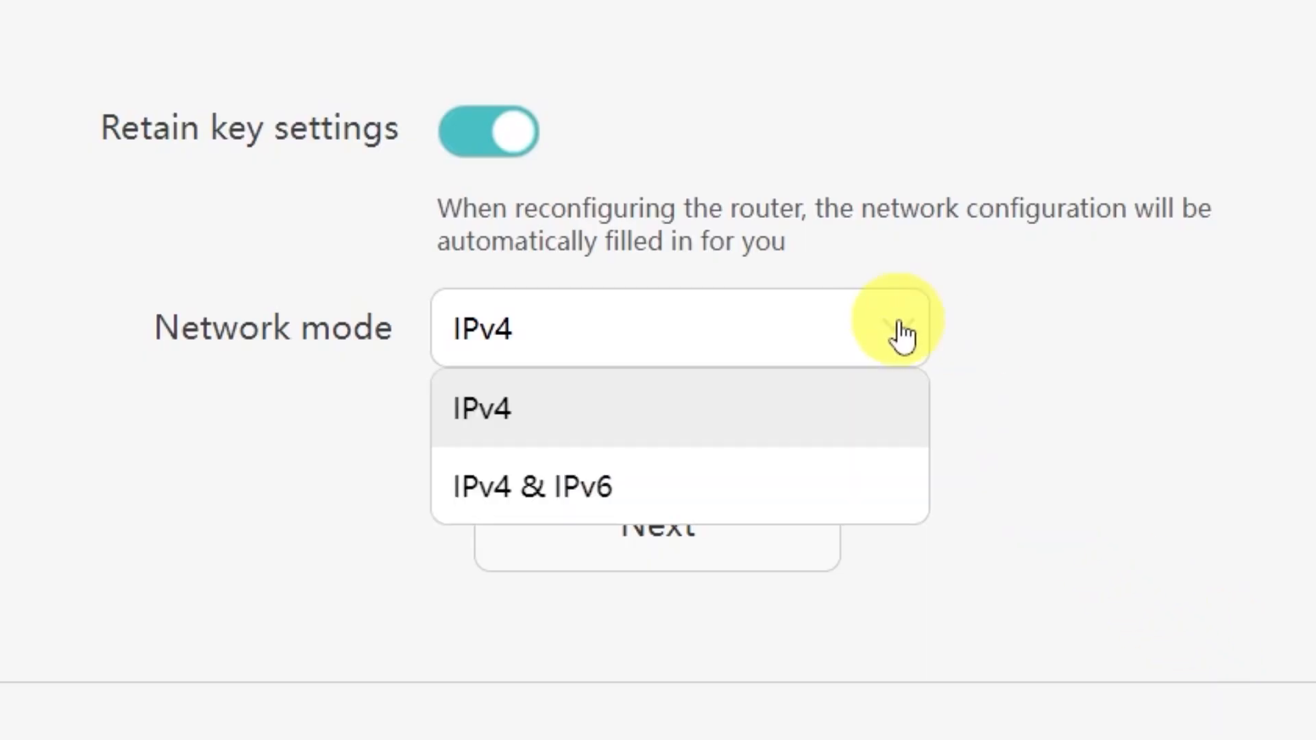
# Keep IPv4 network mode and continue past the configuration-complete notice.
pyautogui.click(483, 409)
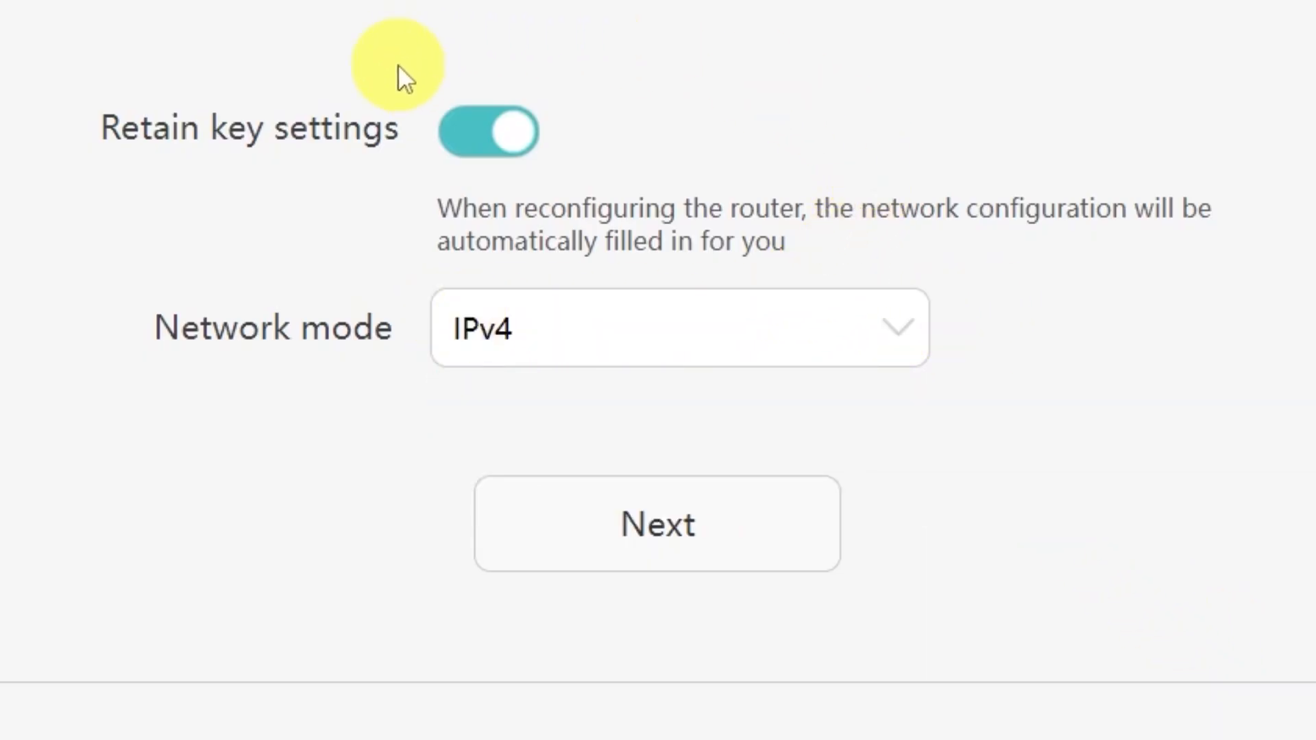
pyautogui.click(657, 524)
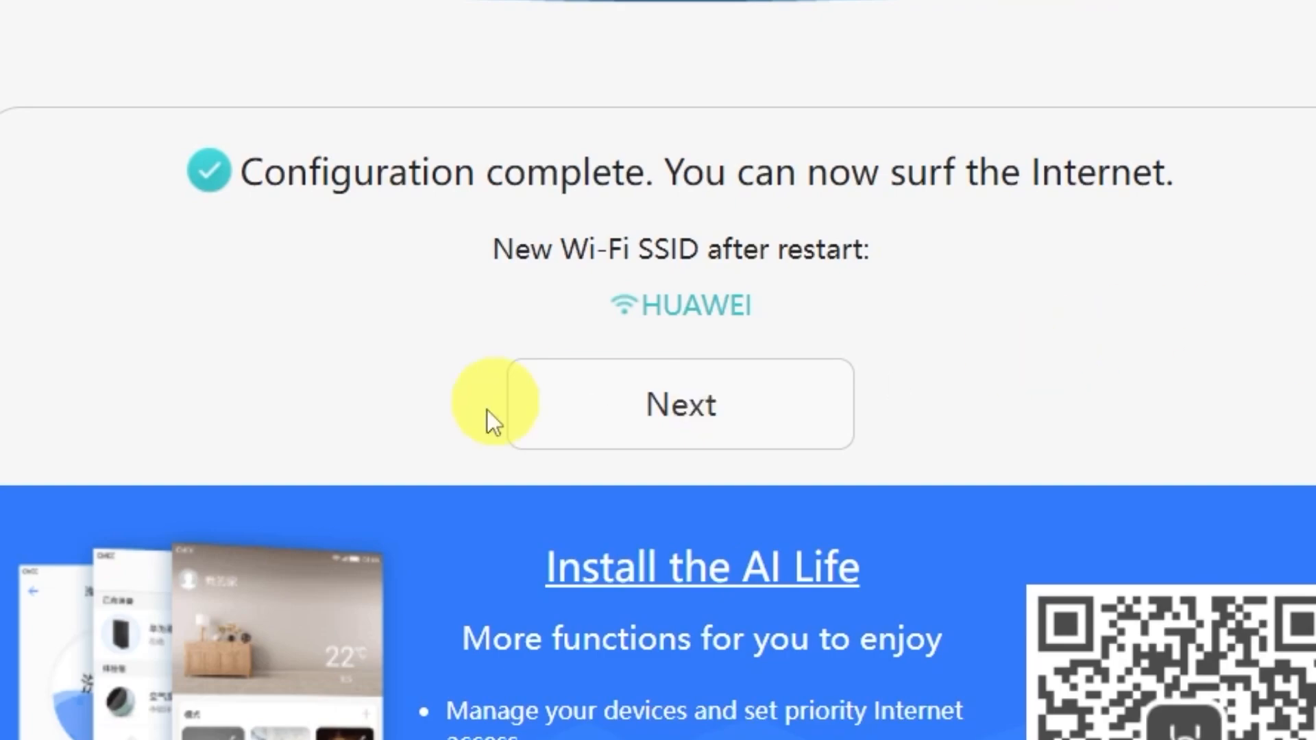
pyautogui.click(679, 403)
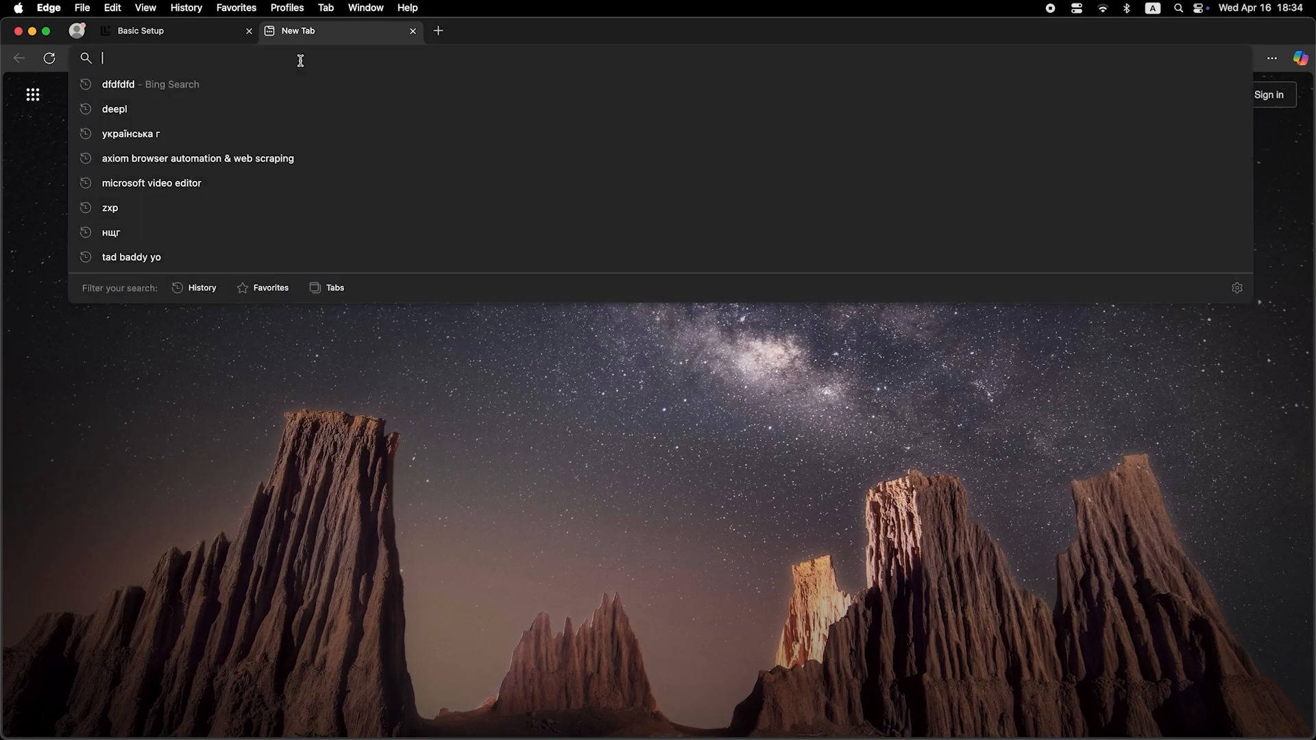
# Enter the router's IP address in a new Edge tab.
pyautogui.click(150, 84)
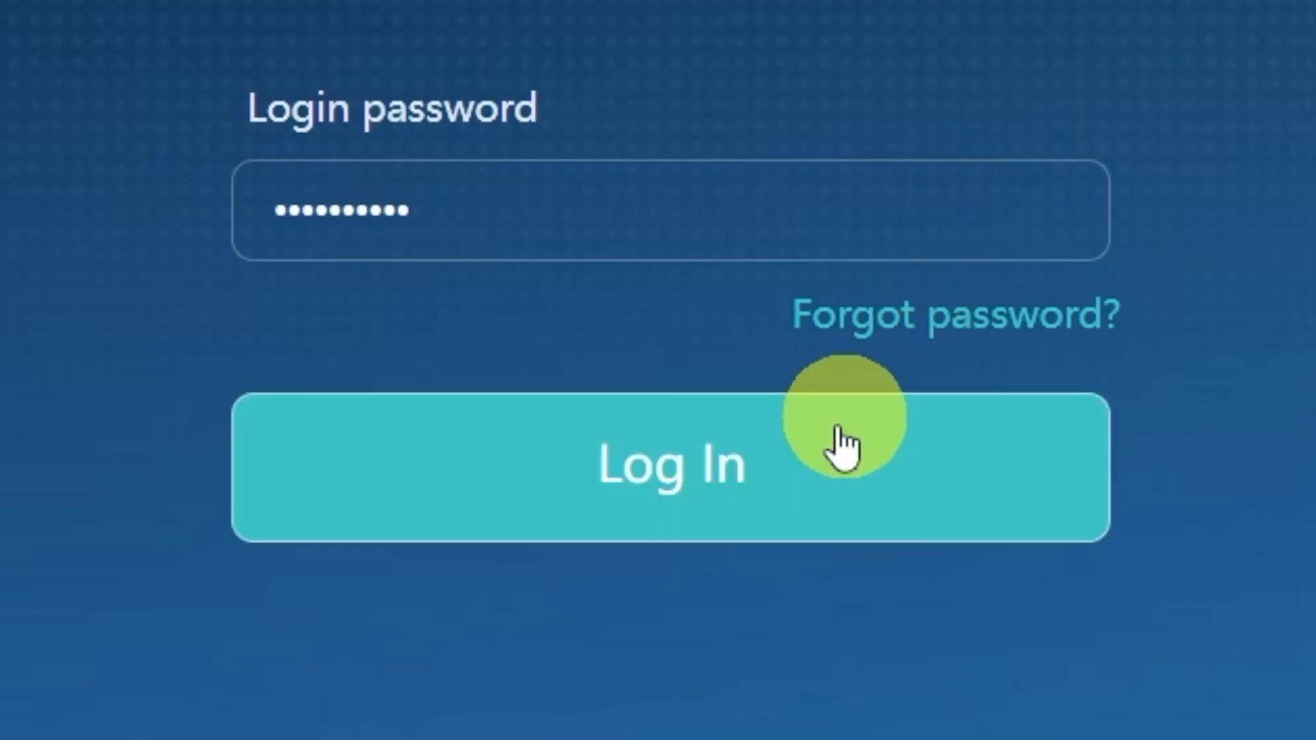
# Log in with the entered admin password to reach the home dashboard.
pyautogui.click(672, 466)
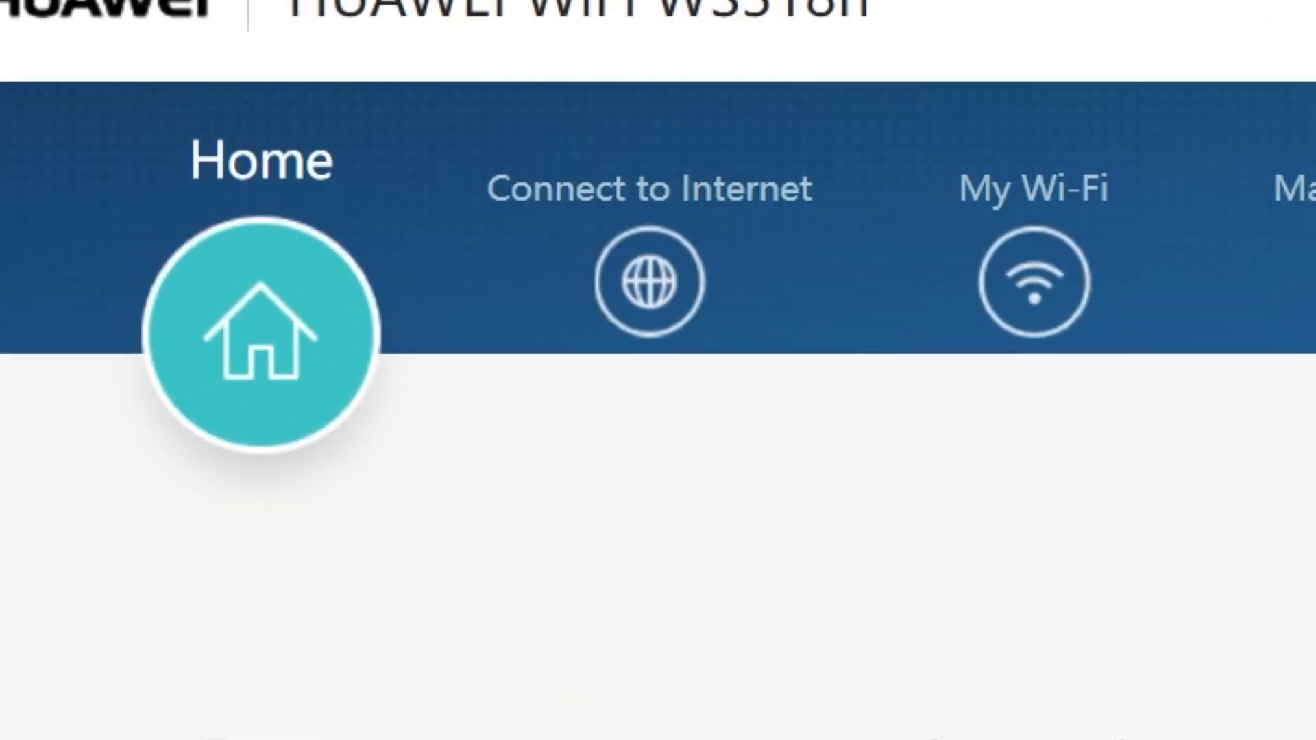
# Set MAC clone to PC MAC address on Connect to Internet and save.
pyautogui.click(649, 277)
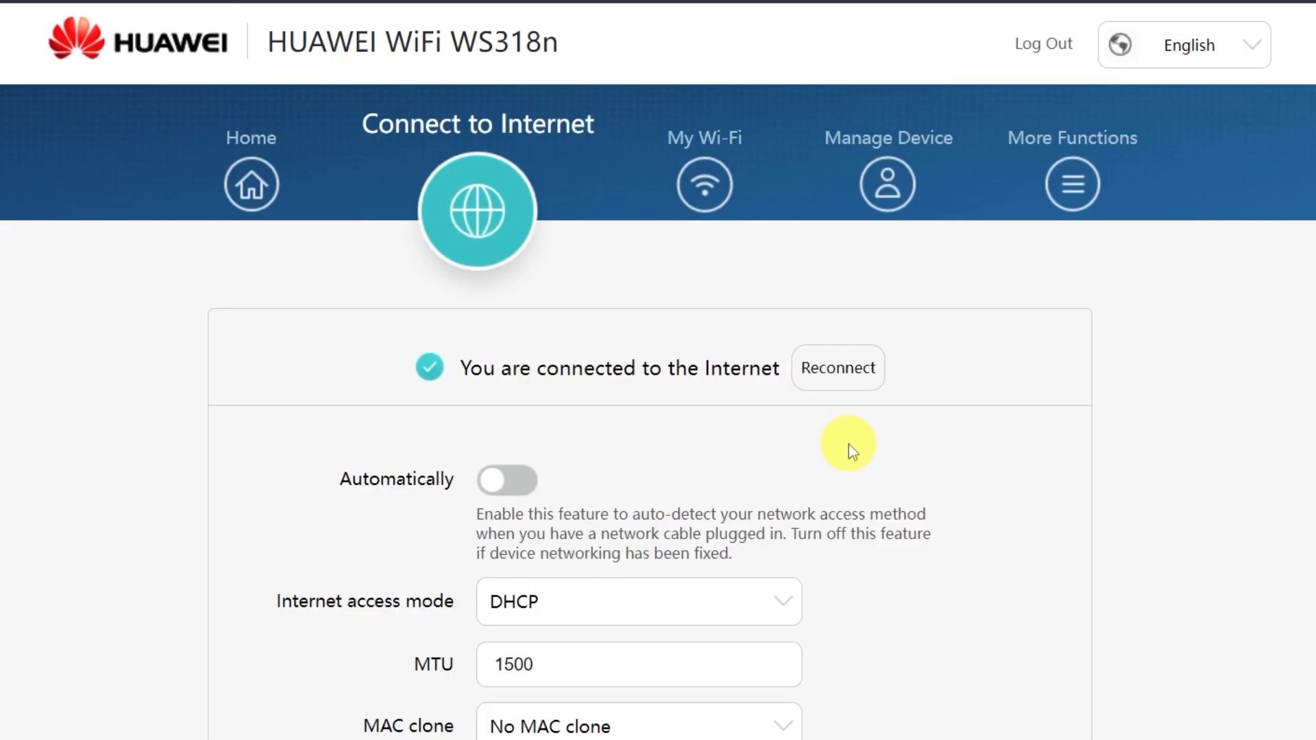
pyautogui.scroll(-3)
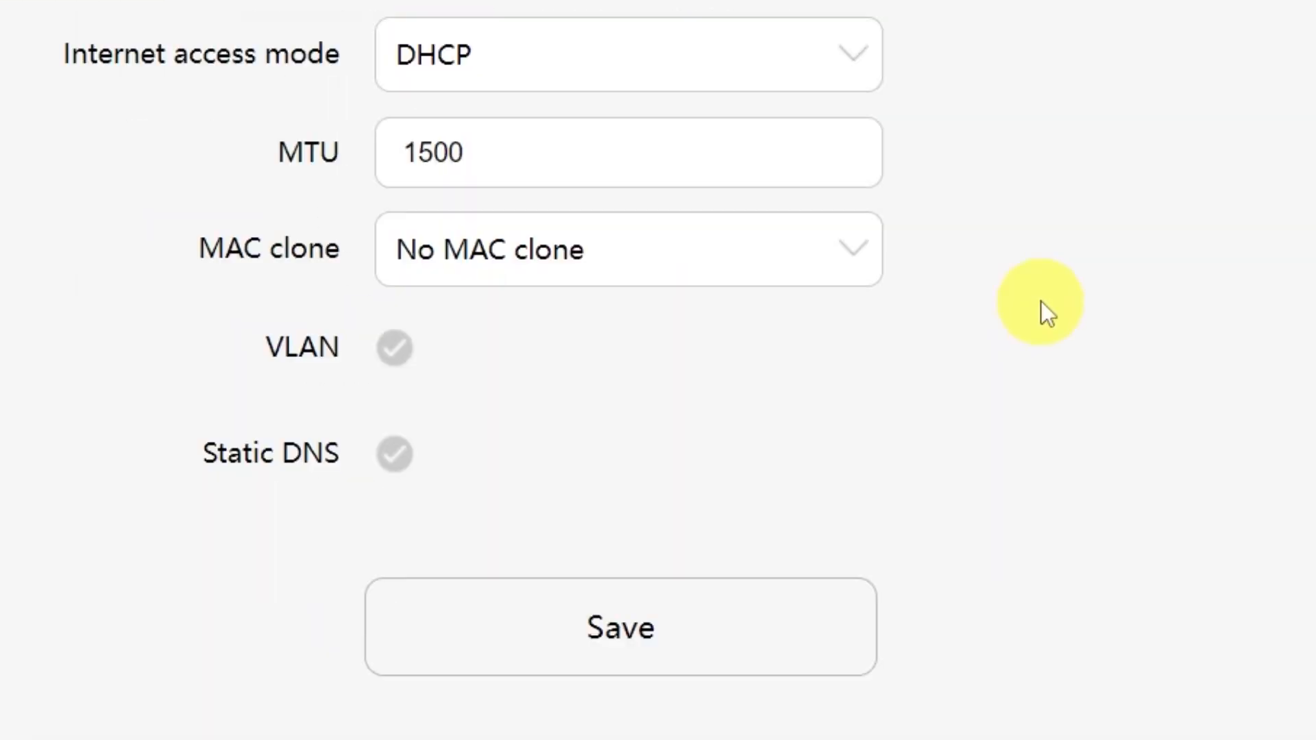
pyautogui.click(627, 248)
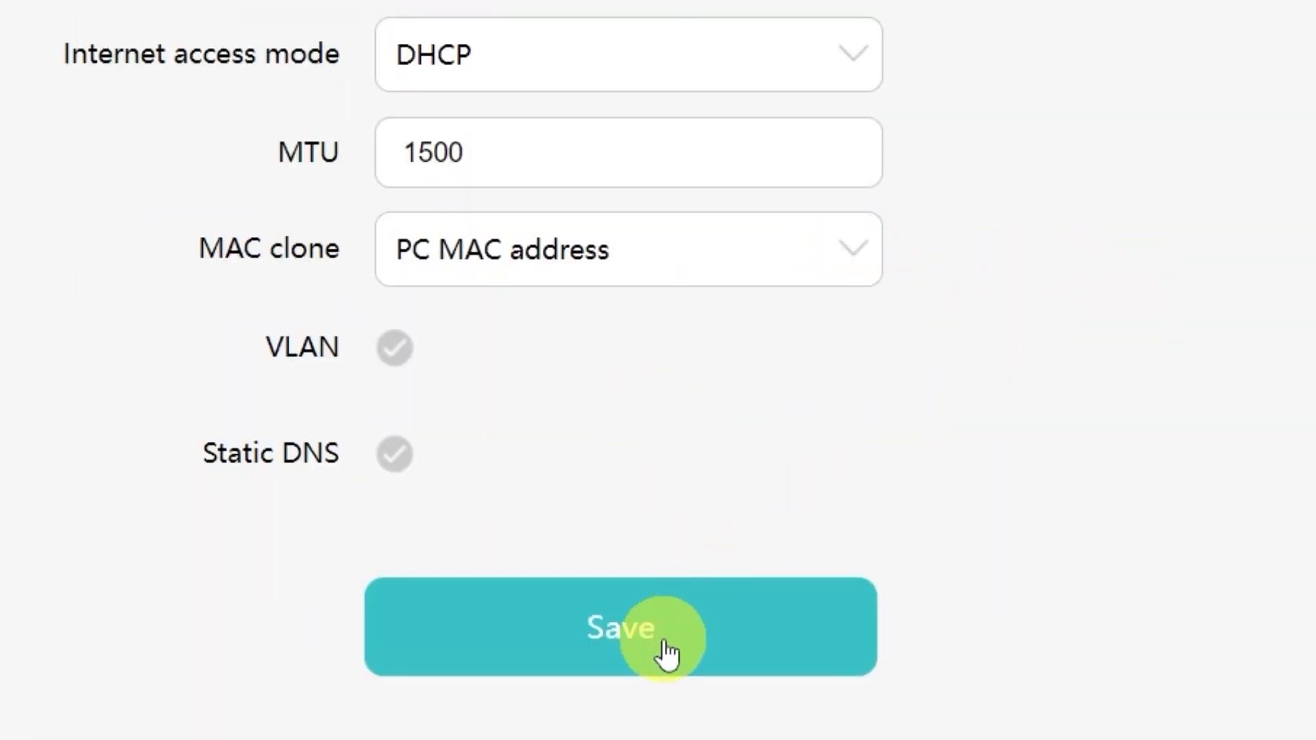
pyautogui.click(620, 628)
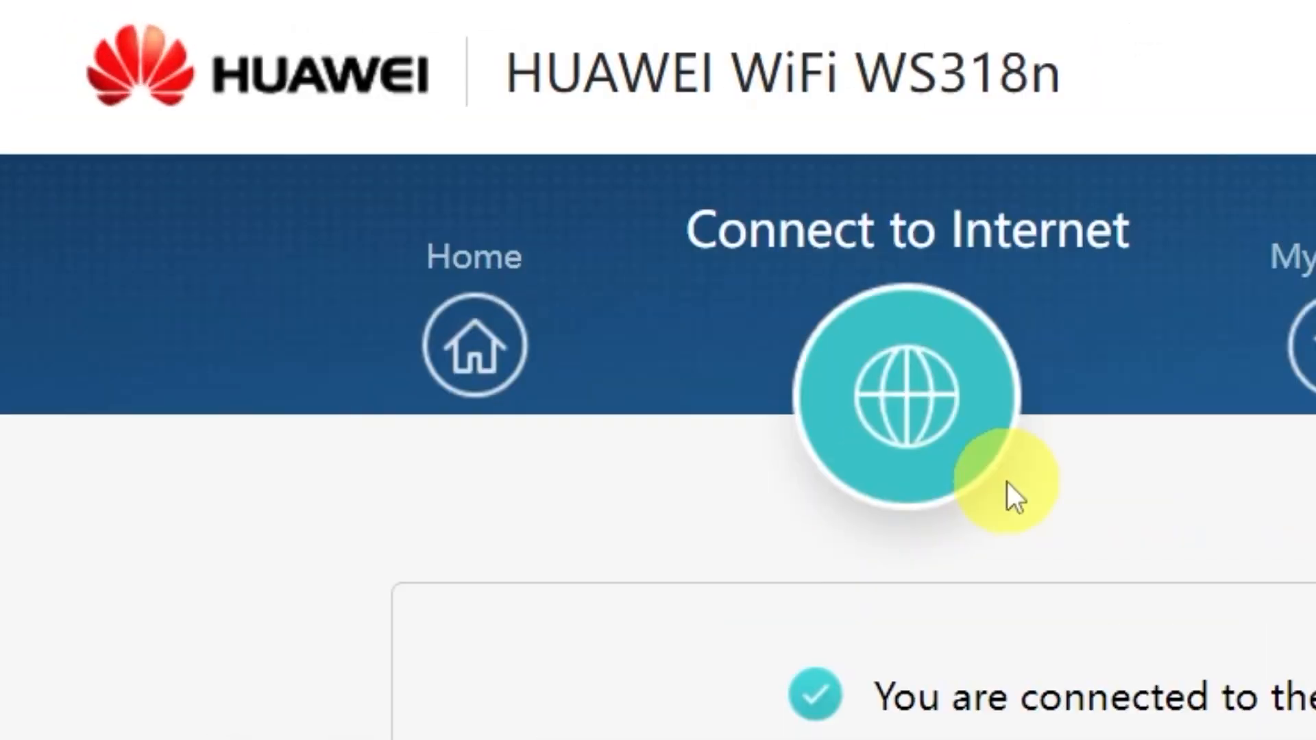
# Restart the router from the Home page and confirm with OK.
pyautogui.click(474, 344)
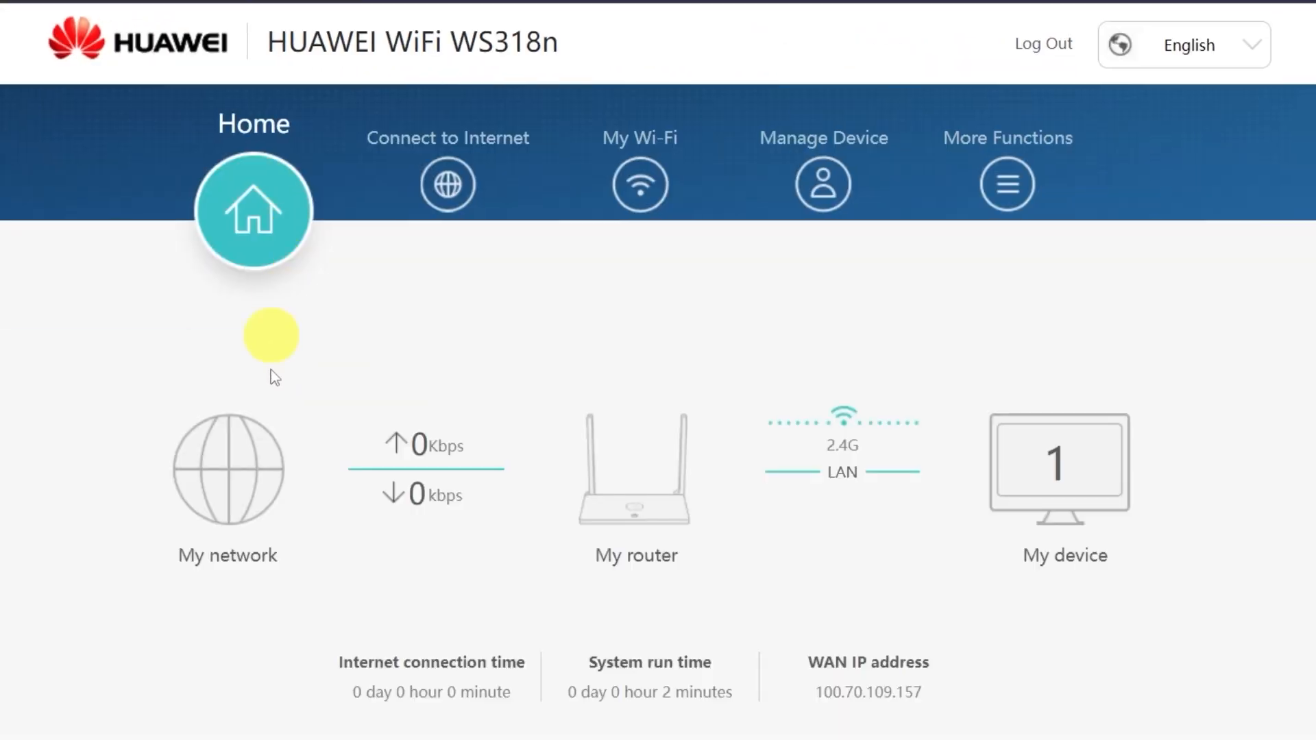
pyautogui.scroll(-3)
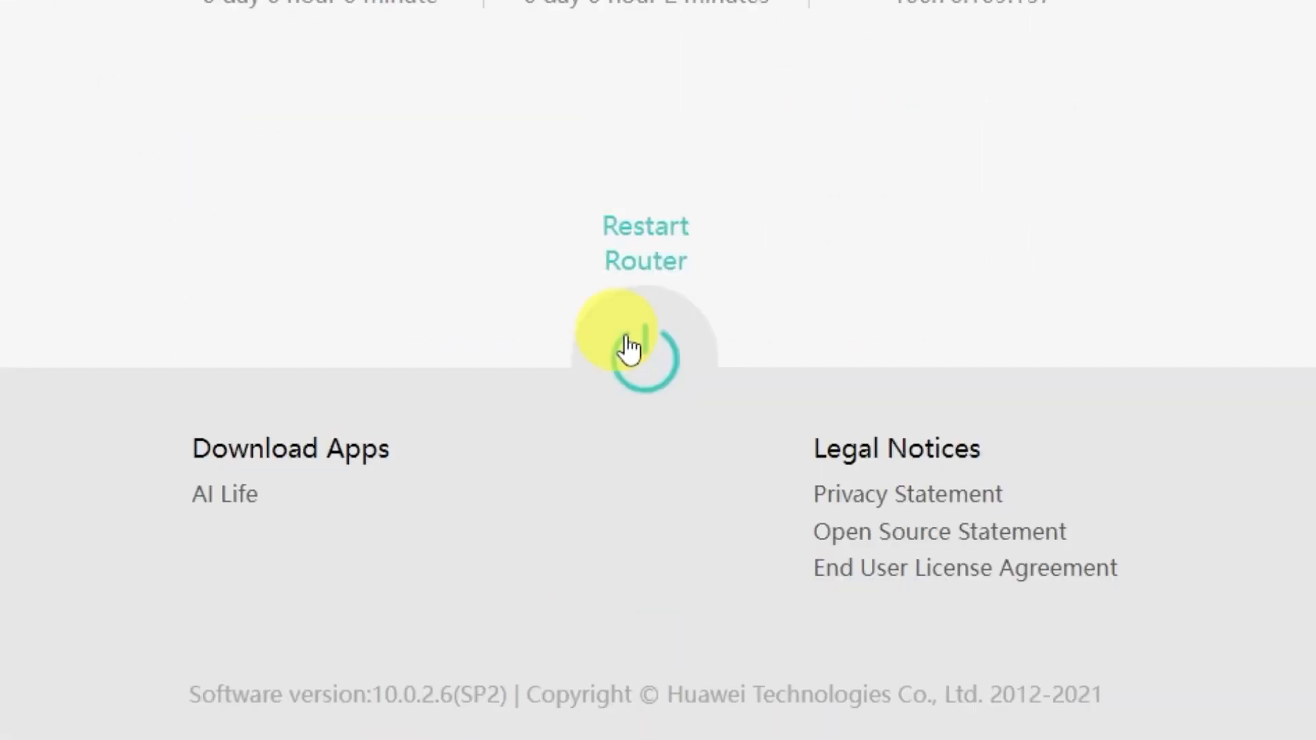
pyautogui.click(644, 344)
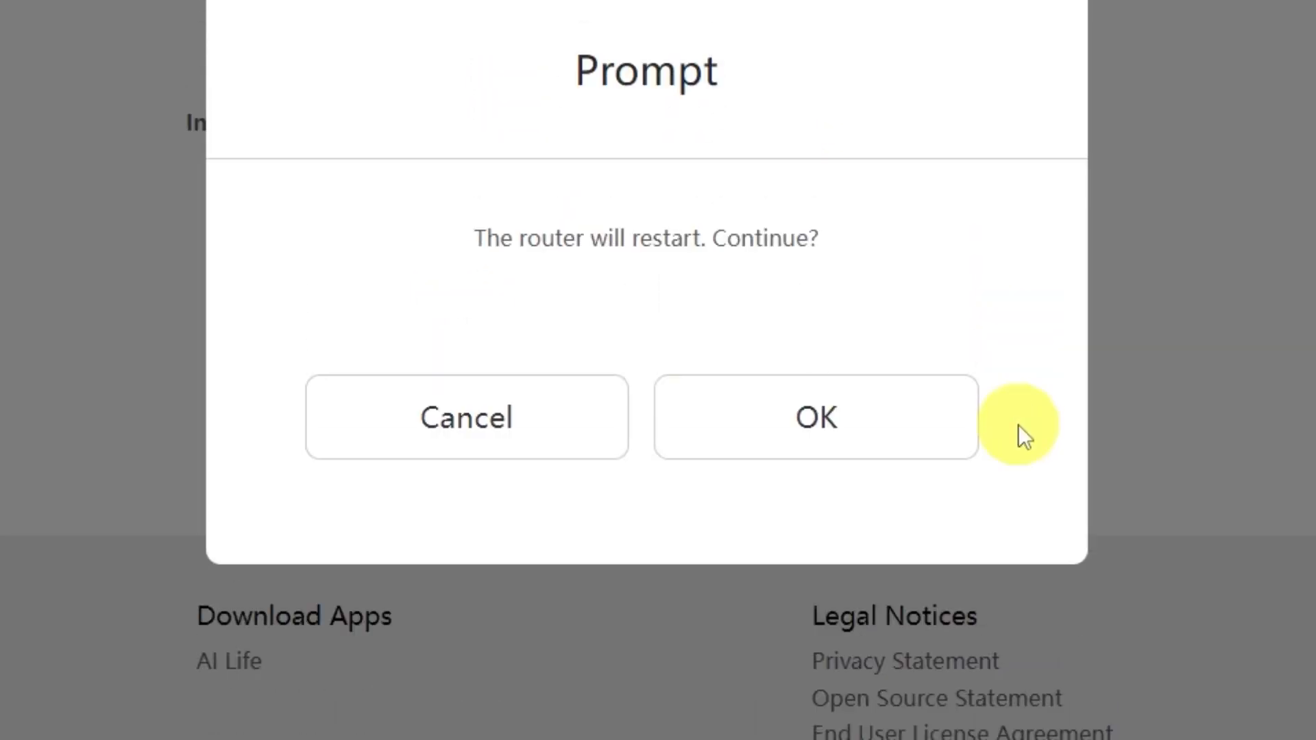
pyautogui.click(814, 418)
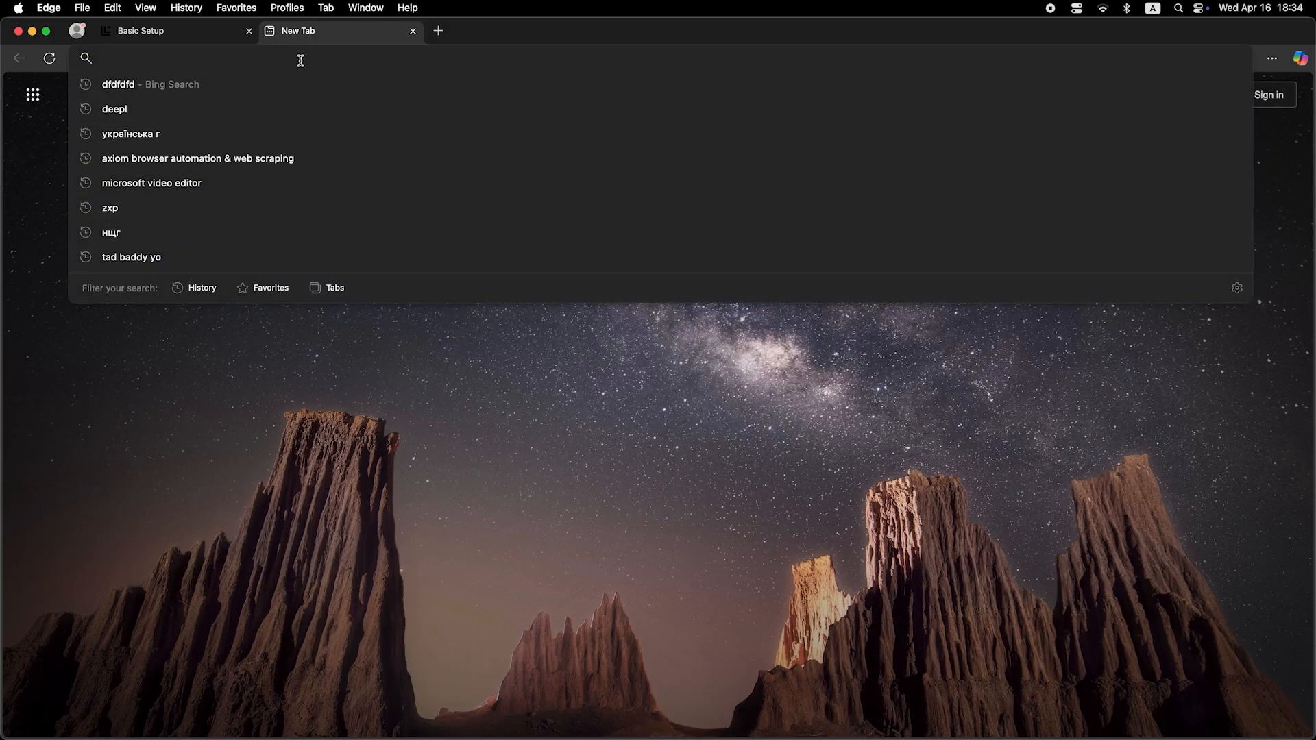
# Type the test query 'dfdfdfdf' into the Edge address bar to check connectivity.
pyautogui.write('dfdfdfdf')
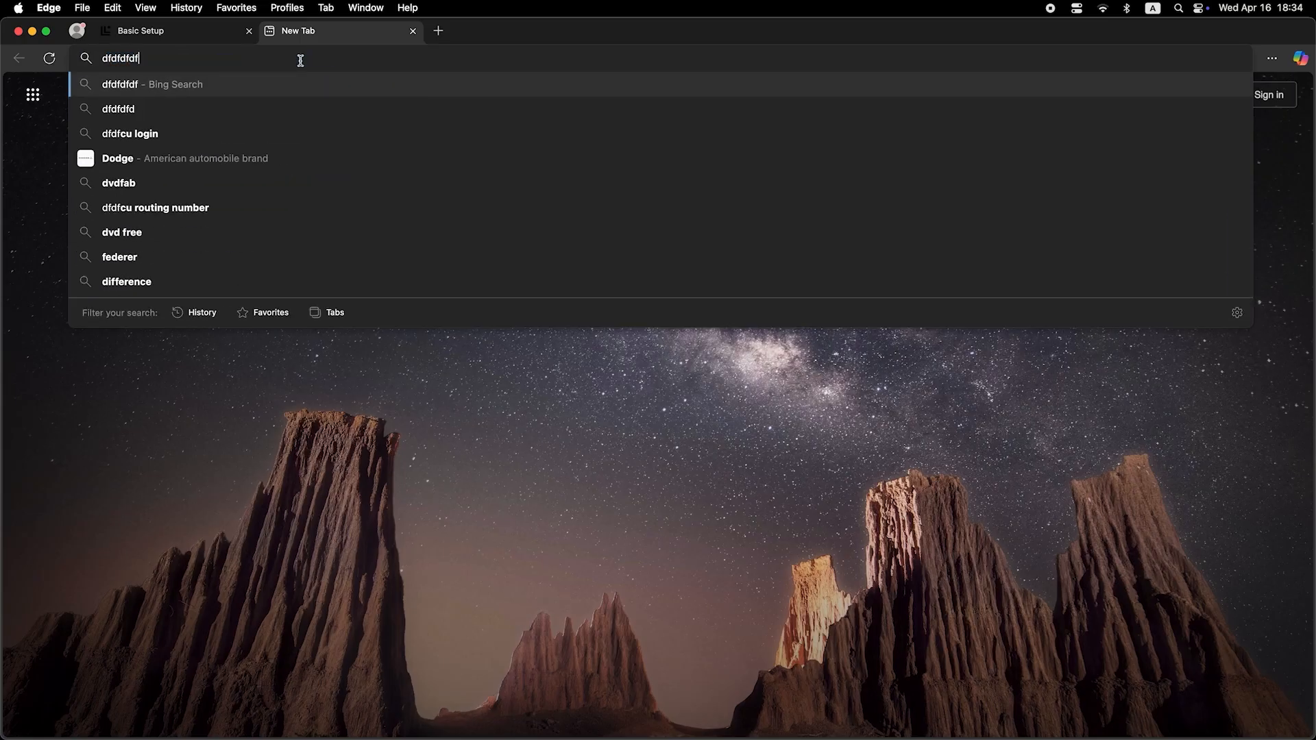